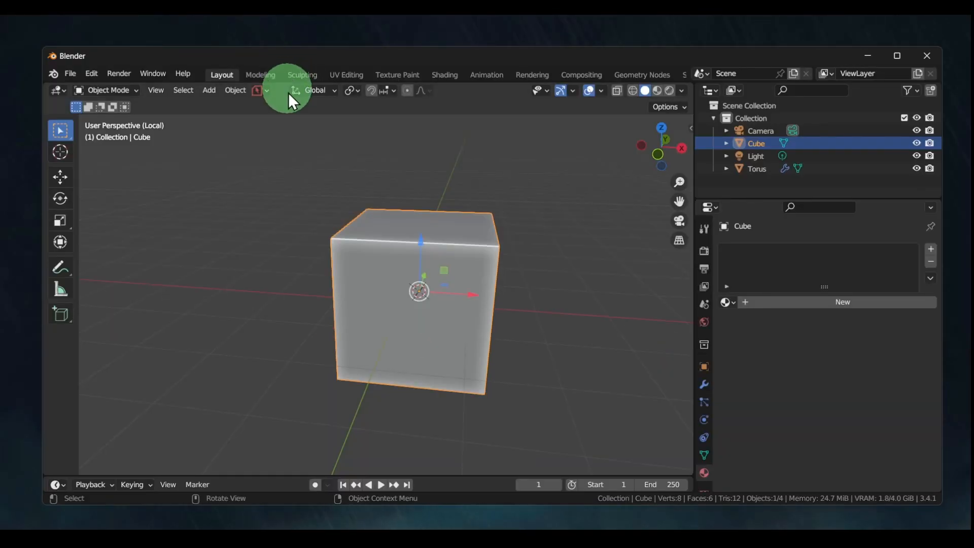
mouse_move(565, 273)
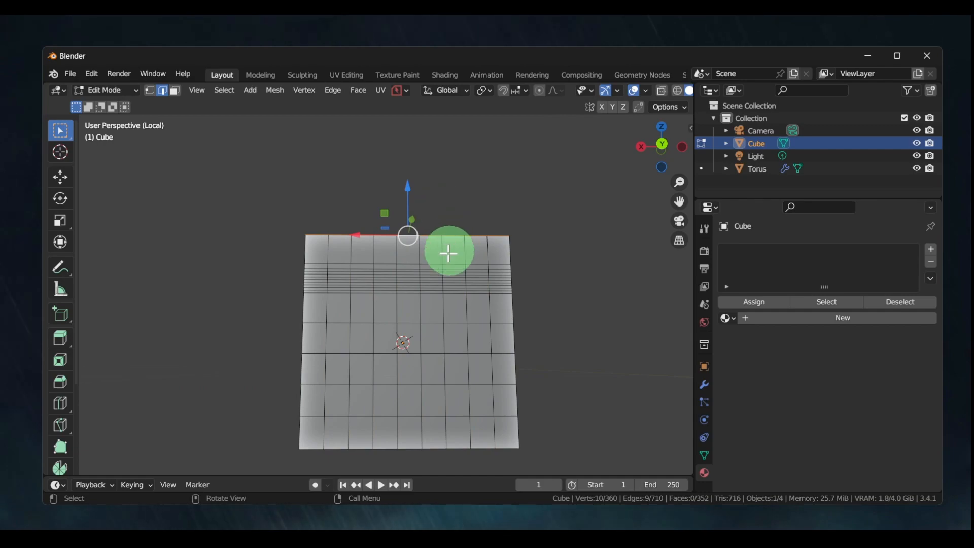
Zoom in on the cube's crowded edge loops before dissolving them.
scroll(up, 3)
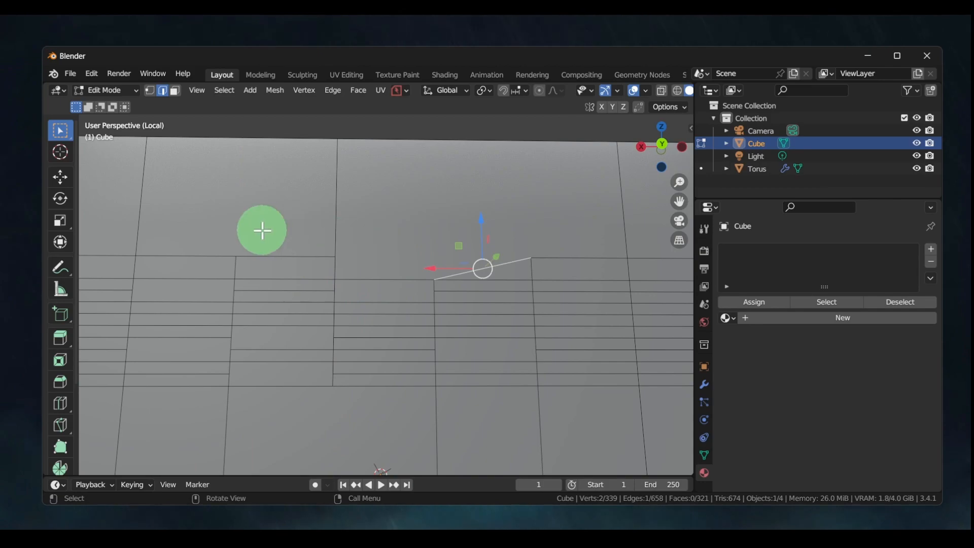
With the Annotate tool, write 'CTRL+X' over the cube and draw a trailing line.
click(61, 266)
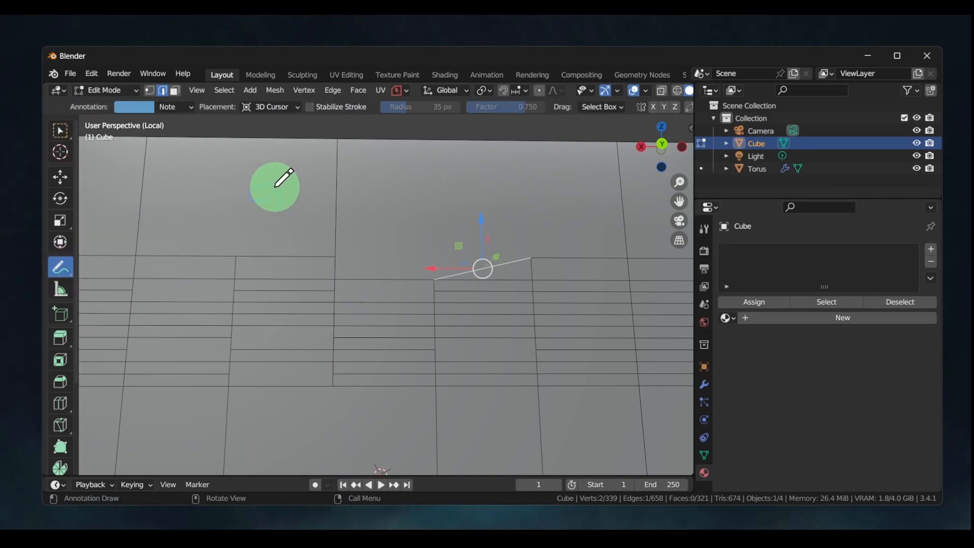
drag(275, 186, 354, 191)
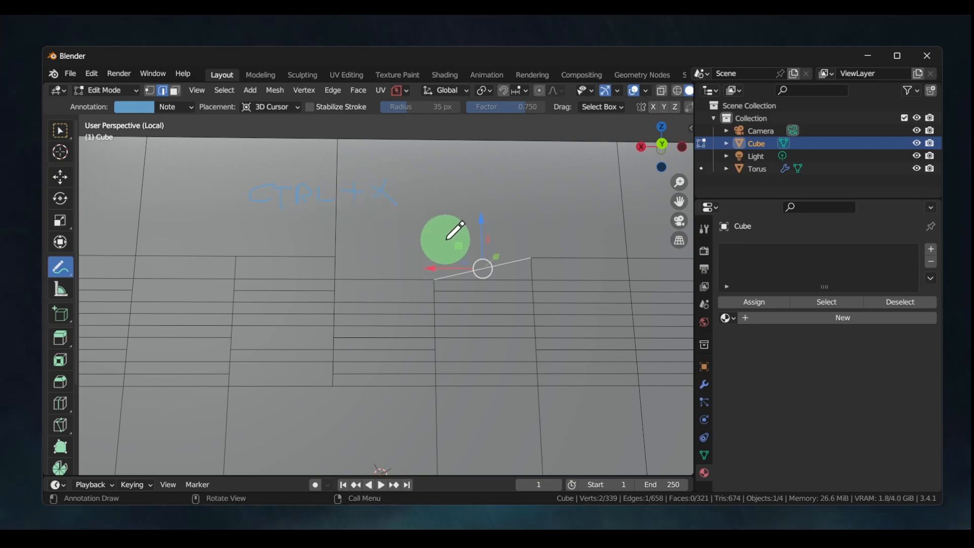
drag(445, 239, 456, 201)
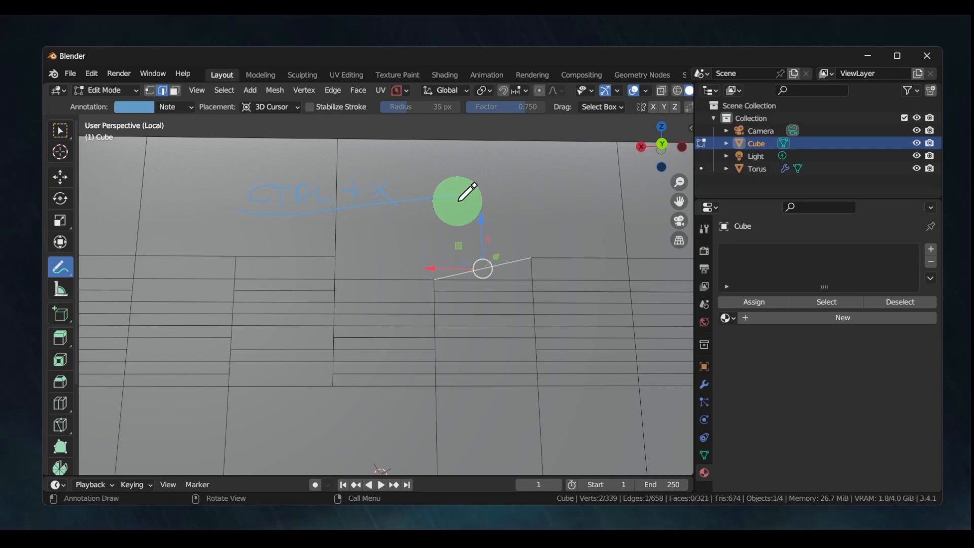
mouse_move(469, 210)
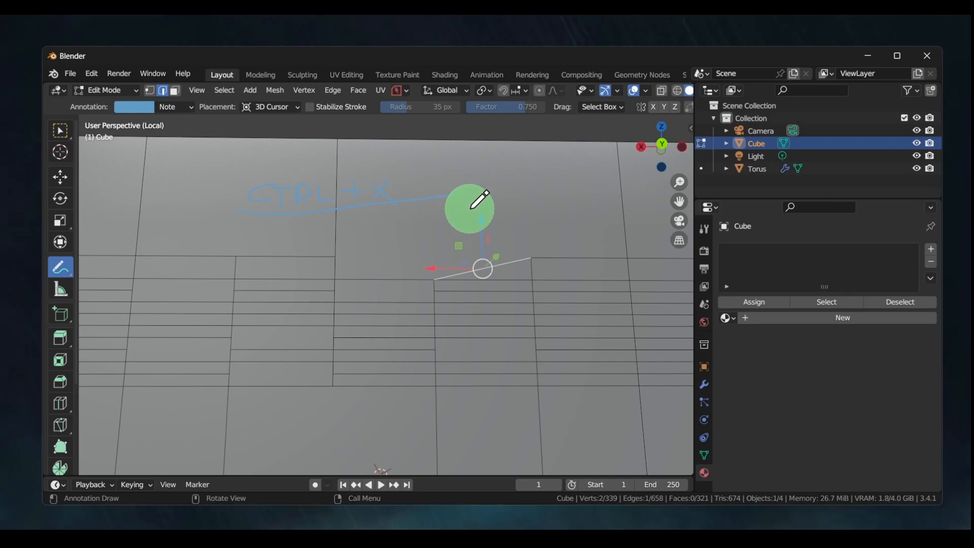